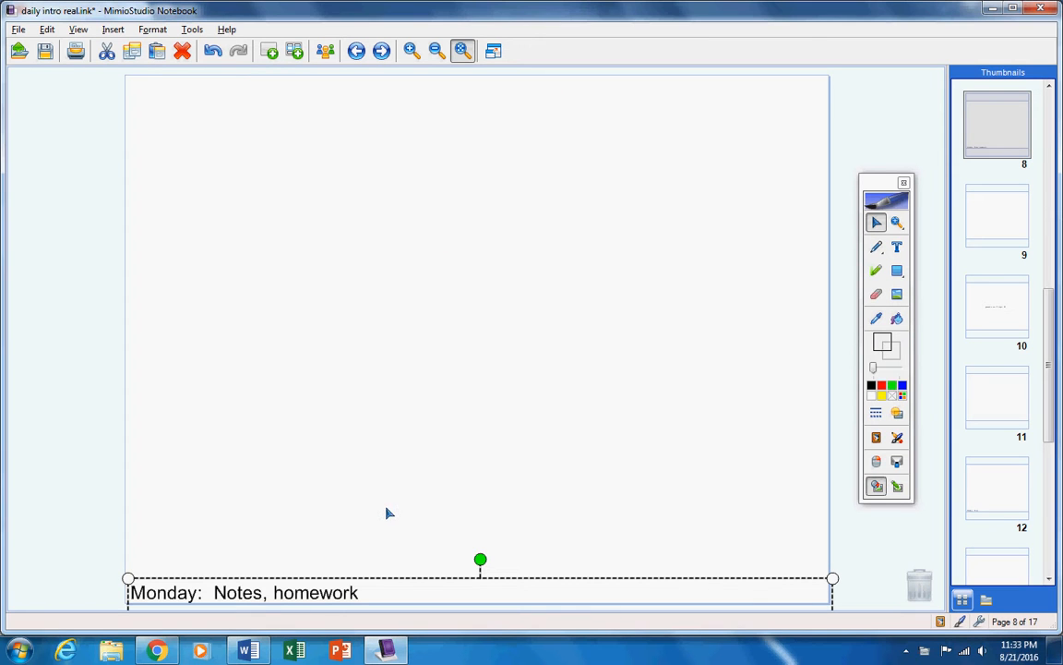
{"action": "mouse_move", "coordinate": [392, 498]}
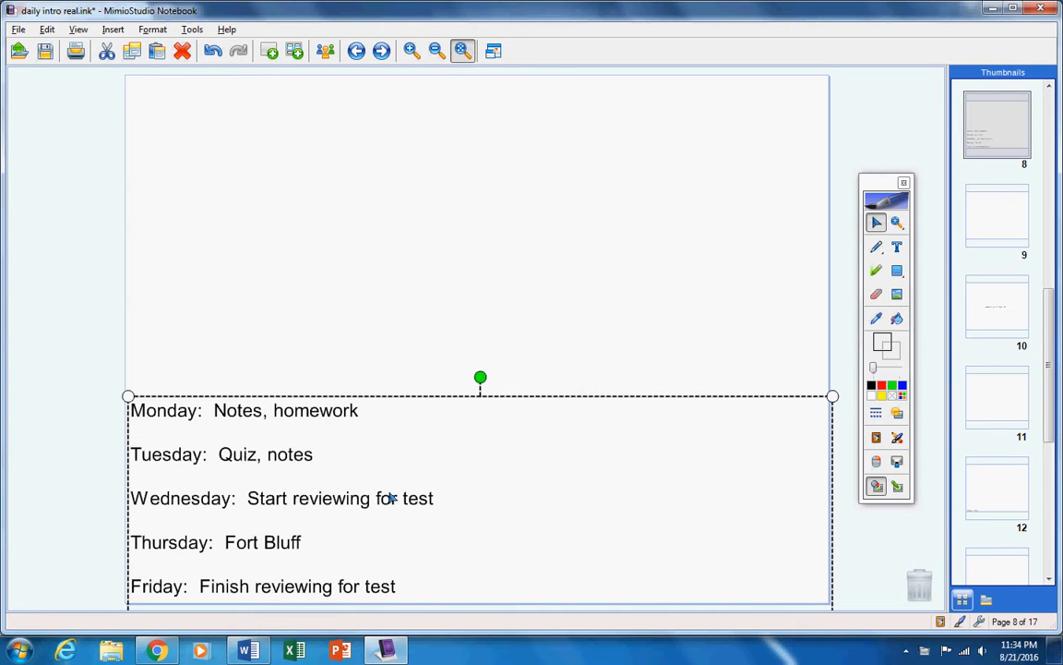
{"action": "mouse_move", "coordinate": [277, 421]}
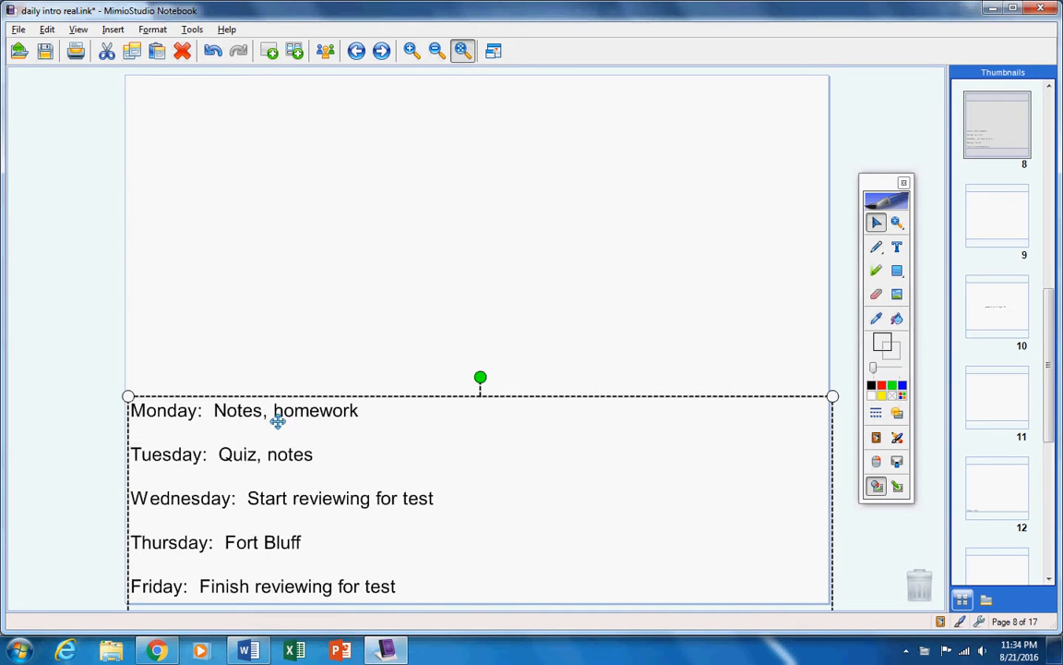
{"action": "mouse_move", "coordinate": [164, 467]}
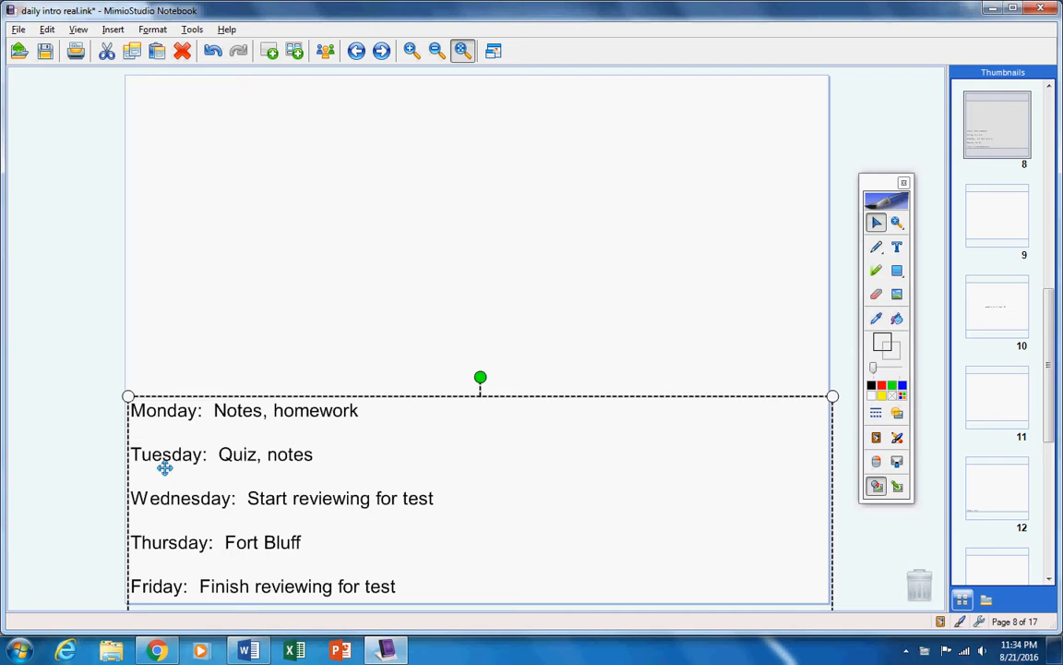
{"action": "mouse_move", "coordinate": [203, 467]}
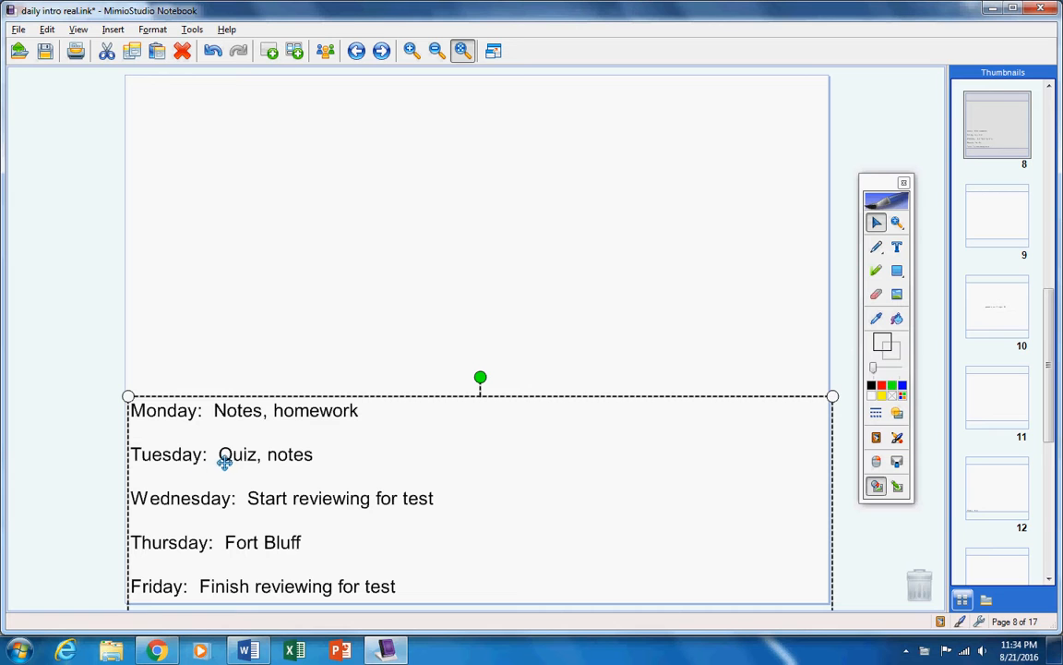
{"action": "mouse_move", "coordinate": [299, 463]}
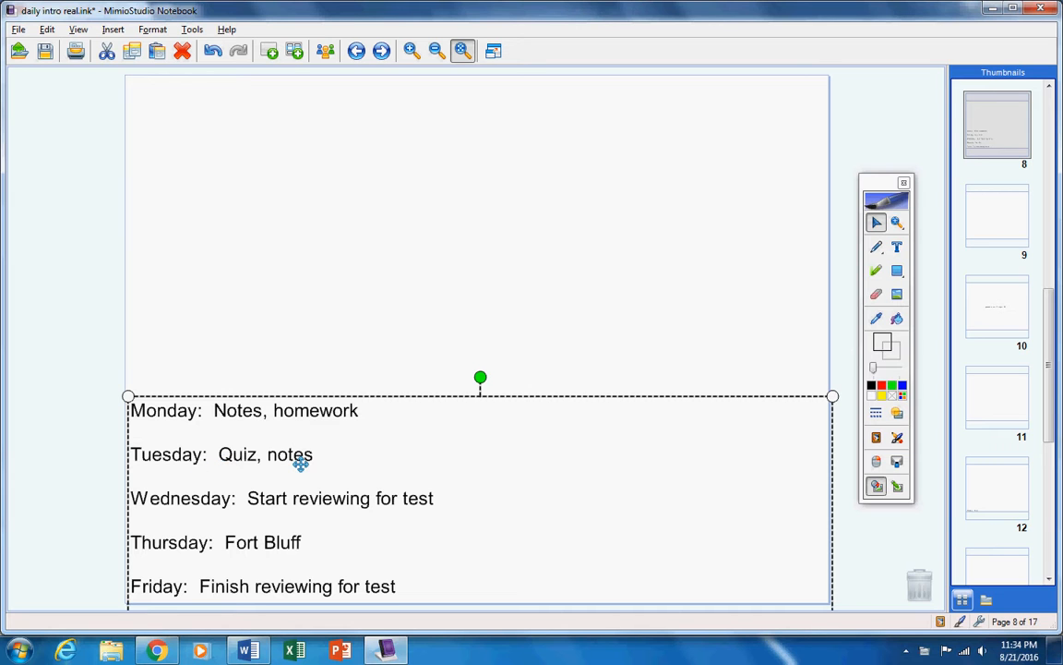
{"action": "mouse_move", "coordinate": [328, 499]}
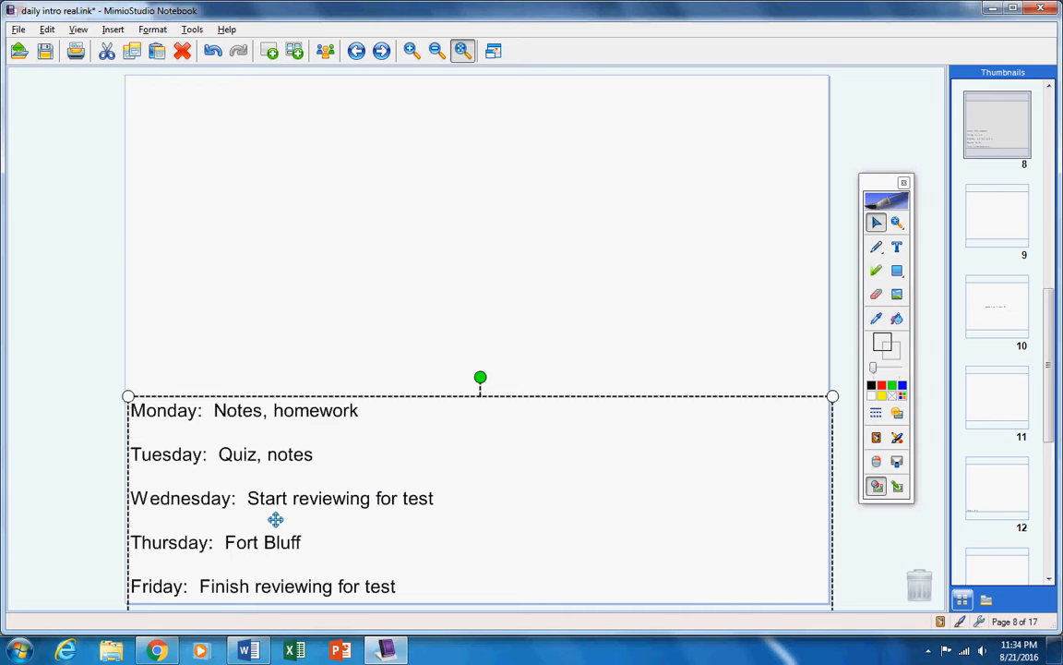
{"action": "mouse_move", "coordinate": [269, 545]}
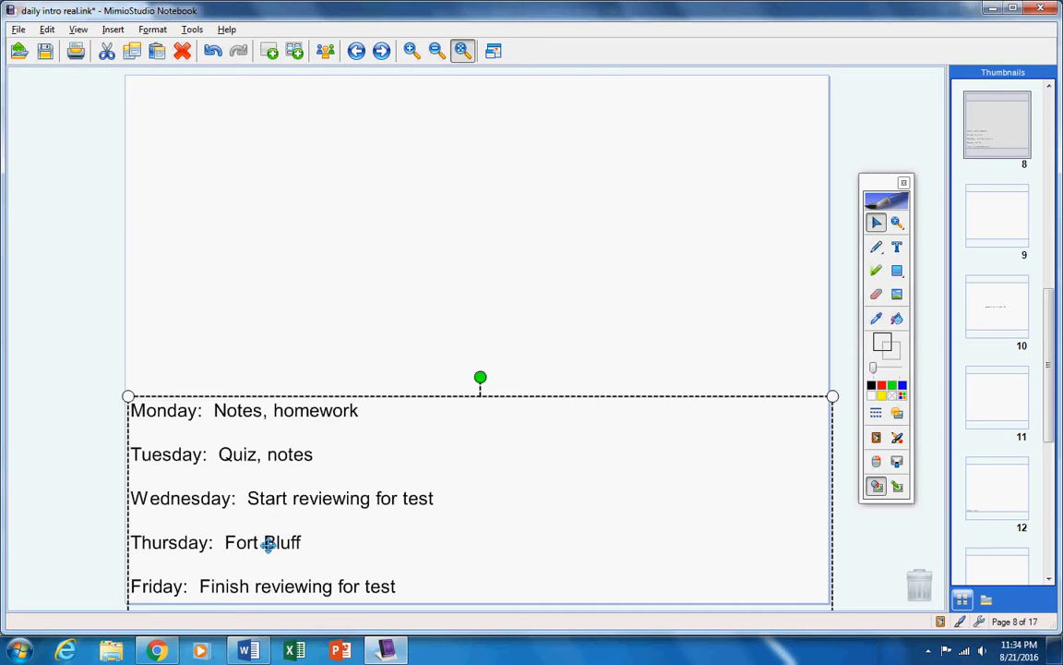
{"action": "mouse_move", "coordinate": [279, 589]}
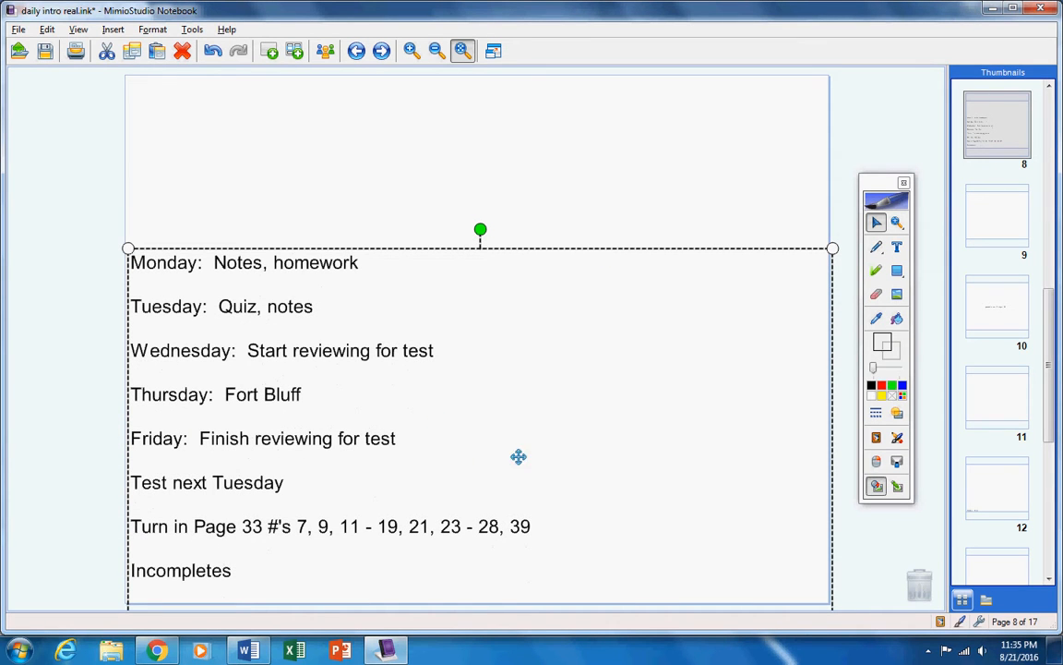
{"action": "mouse_move", "coordinate": [629, 443]}
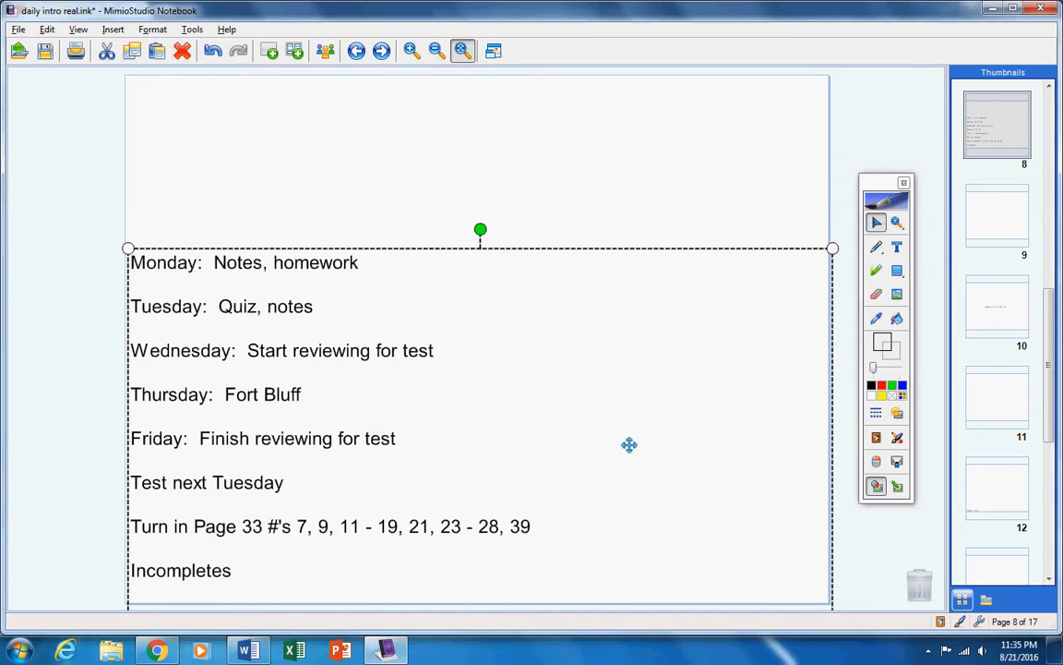
Open the Geometry Track 1 Incompletes document from Word's Recent list
{"action": "left_click", "coordinate": [248, 650]}
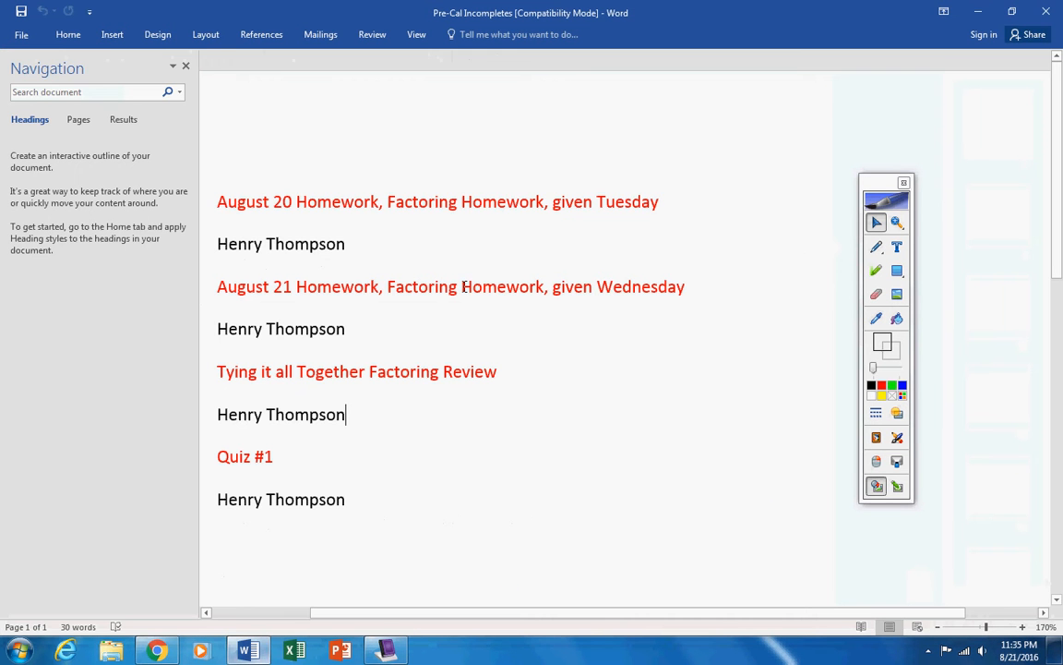
{"action": "left_click", "coordinate": [20, 33]}
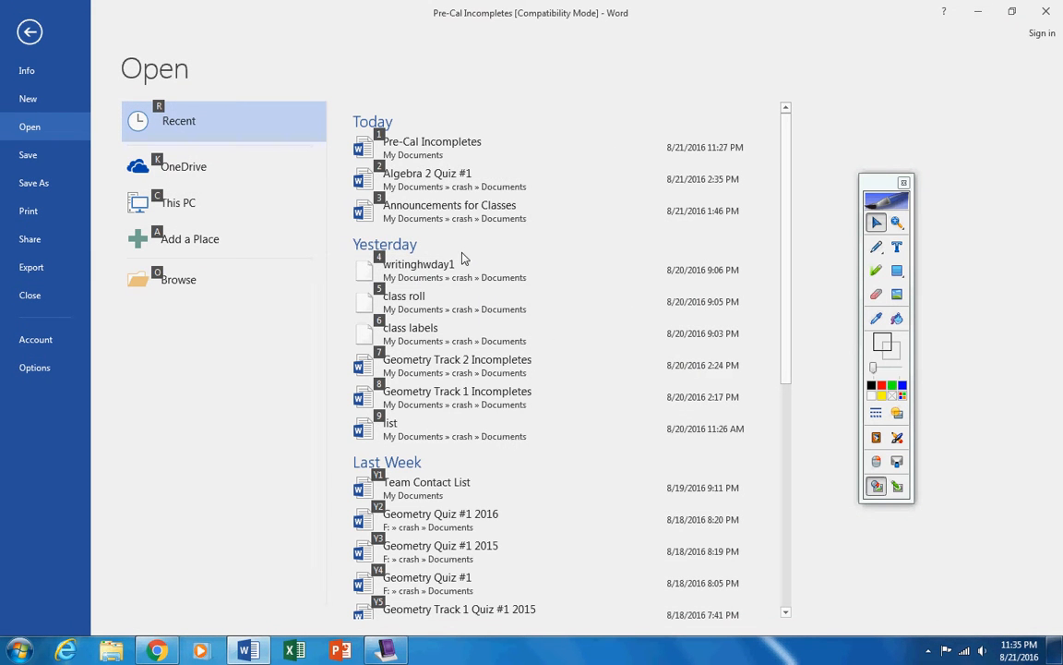
{"action": "left_click", "coordinate": [431, 148]}
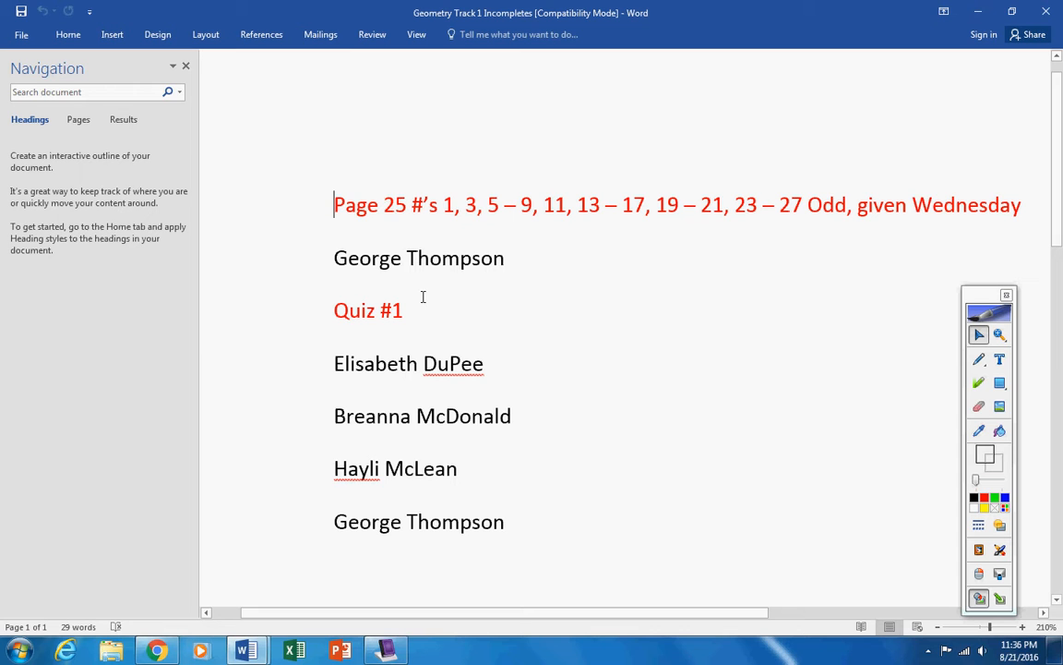
{"action": "mouse_move", "coordinate": [454, 480]}
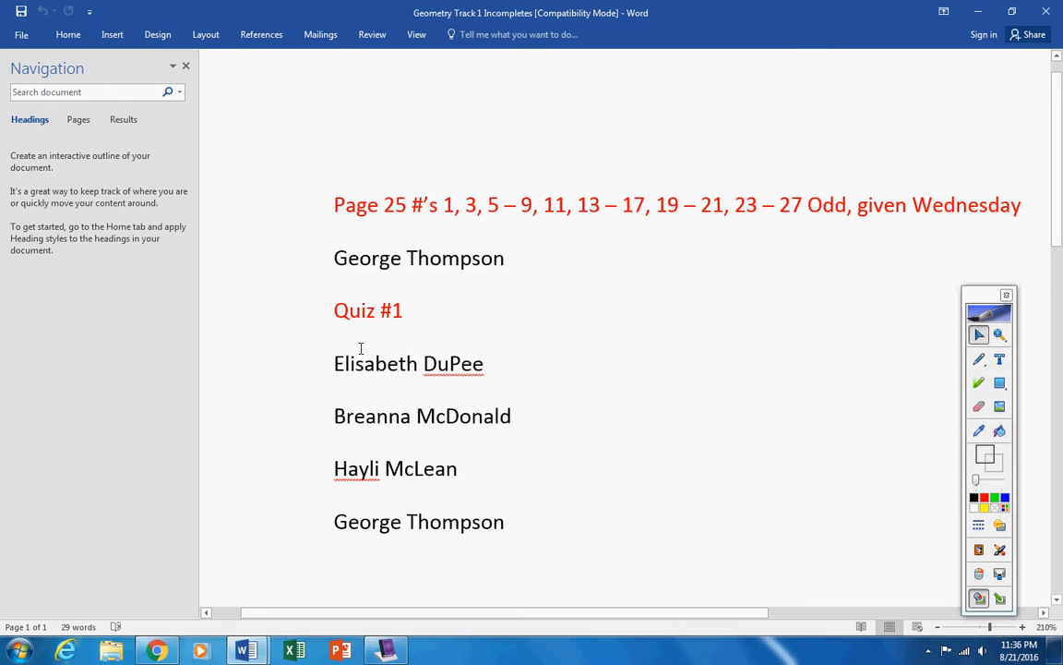
Point out names beside page 25 homework and Quiz #1, then return to the MimioStudio announcements page
{"action": "left_click", "coordinate": [336, 203]}
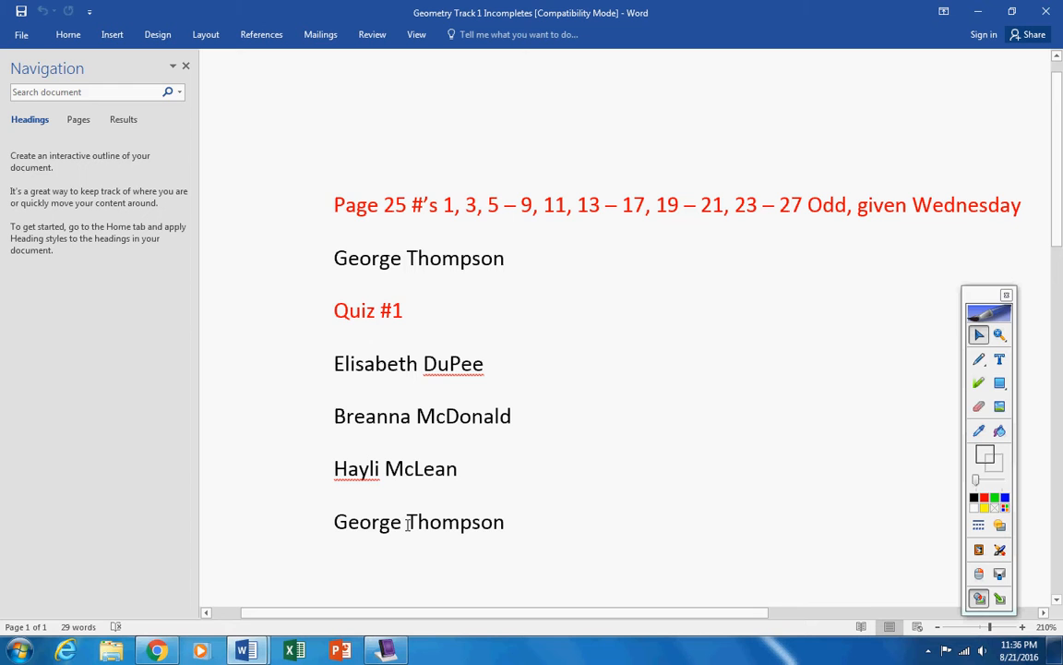
{"action": "left_click", "coordinate": [336, 203]}
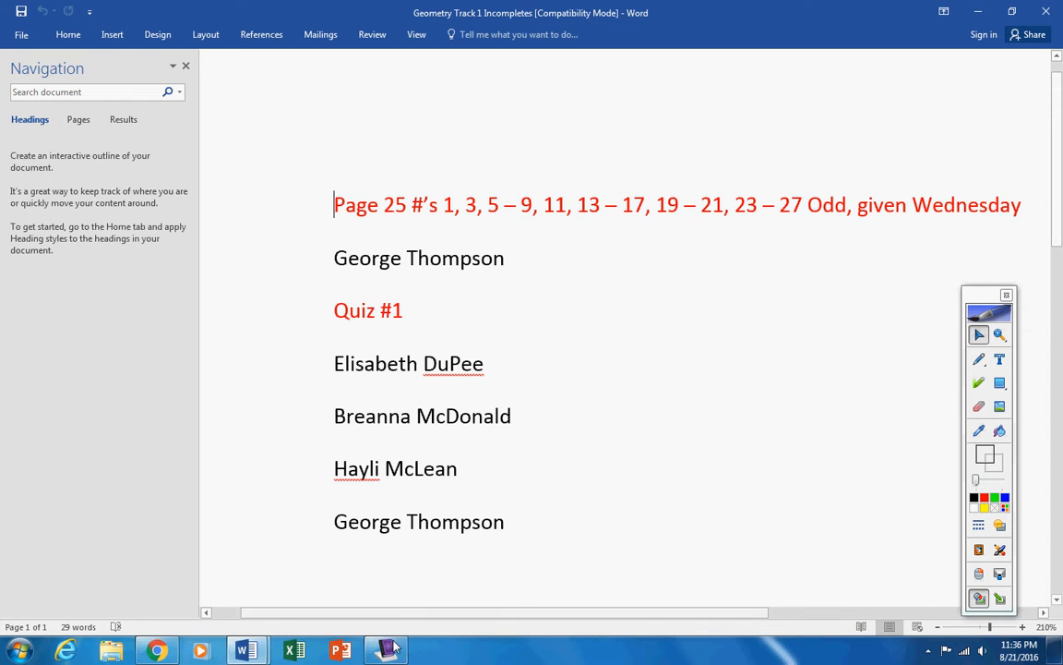
{"action": "left_click", "coordinate": [386, 650]}
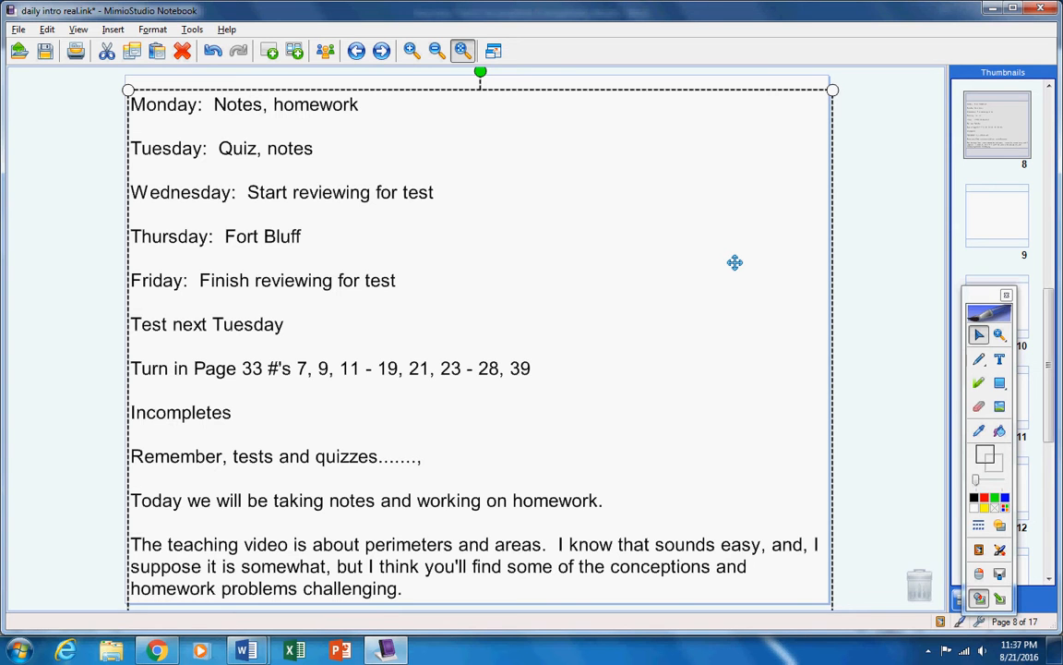
Scroll to show the Lesson 1.6 teaching video, Page 39 homework due tomorrow, and the help video
{"action": "scroll", "scroll_direction": "down", "scroll_amount": 3}
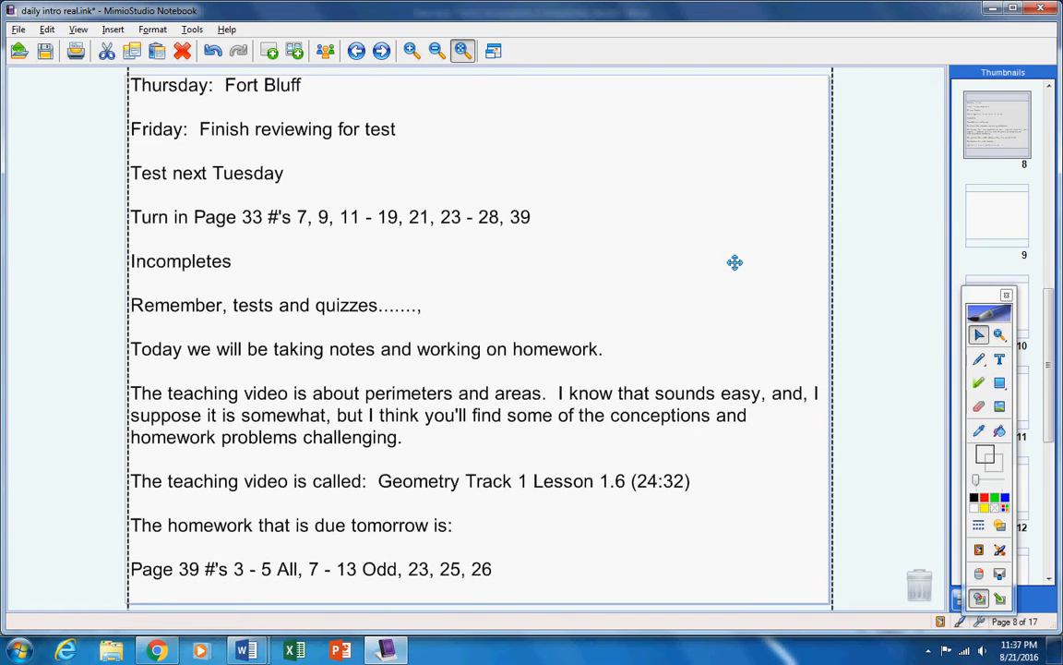
{"action": "scroll", "scroll_direction": "down", "scroll_amount": 3}
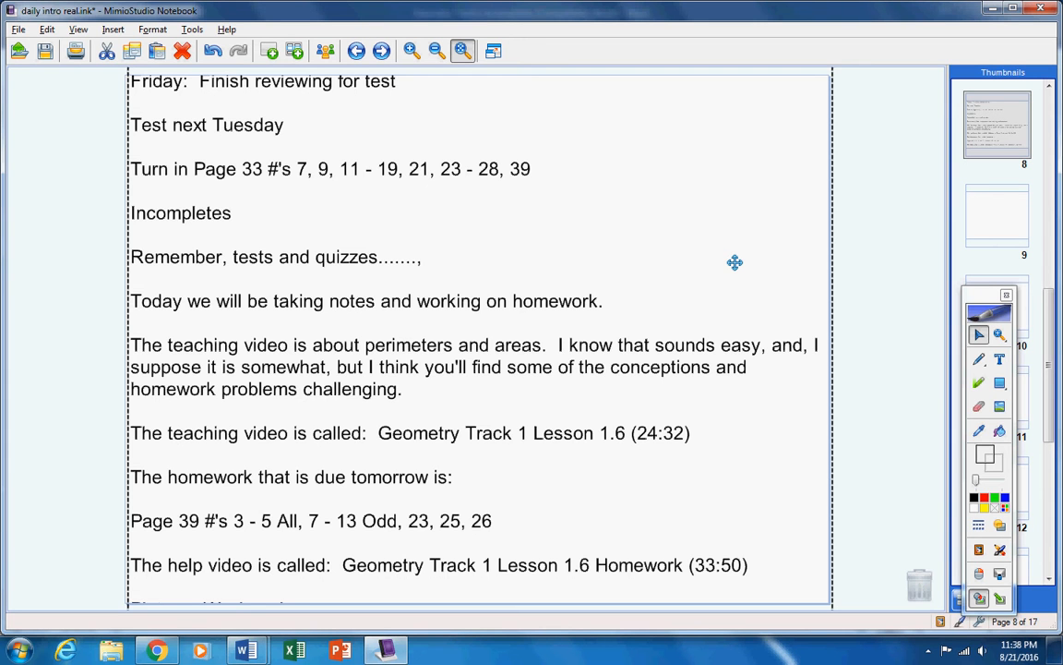
Scroll to show Pictures Wednesday, graded quizzes in Sycamore, and the closing sign-off lines
{"action": "scroll", "scroll_direction": "down", "scroll_amount": 3}
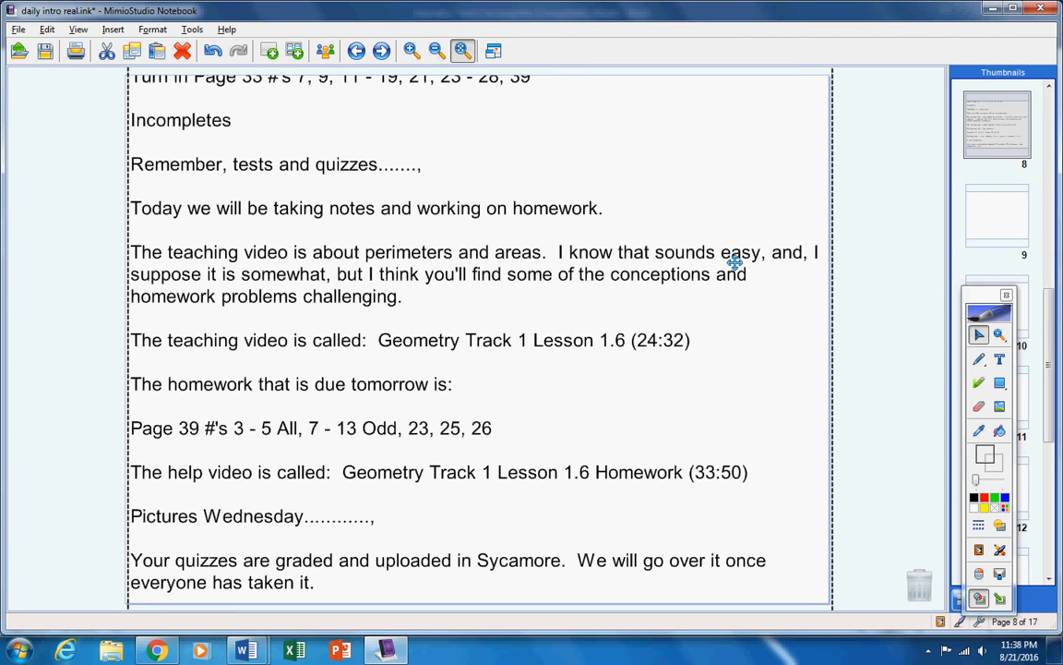
{"action": "scroll", "scroll_direction": "down", "scroll_amount": 3}
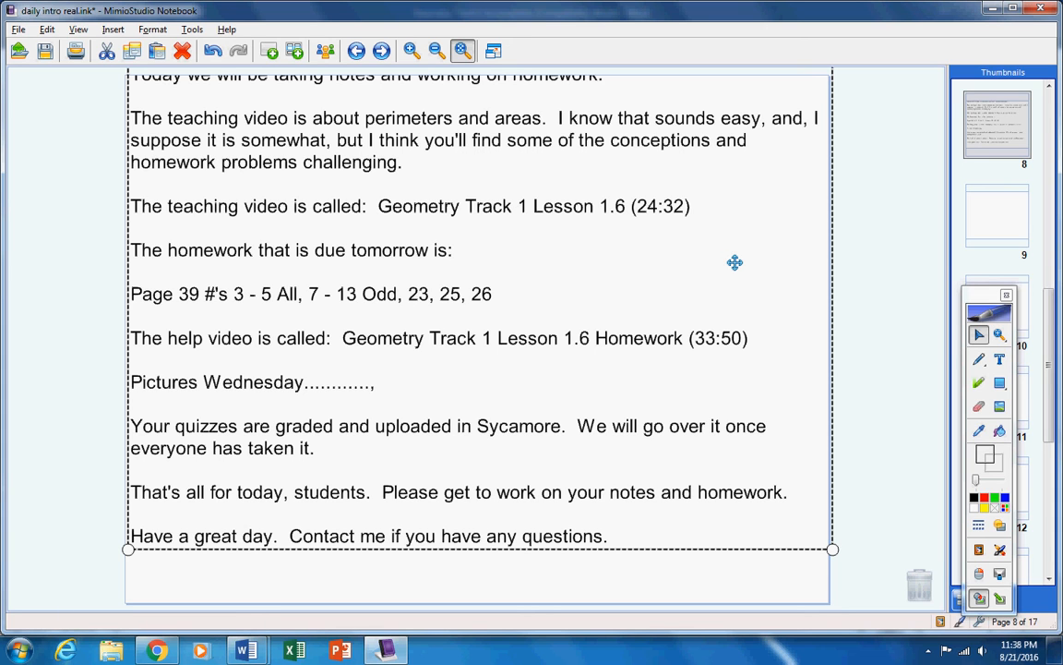
{"action": "mouse_move", "coordinate": [545, 44]}
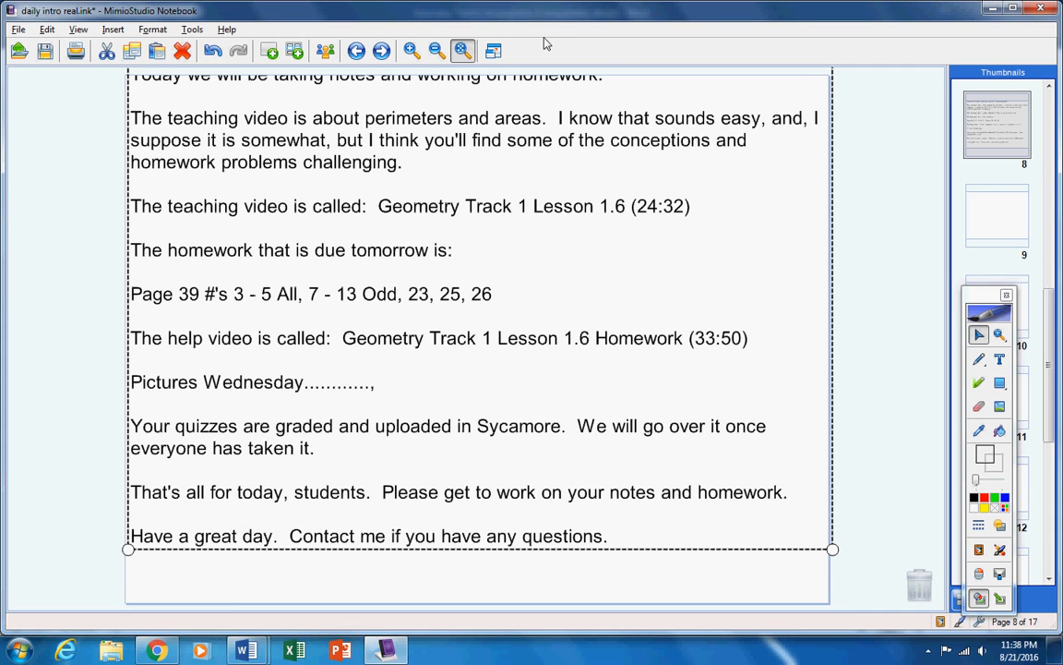